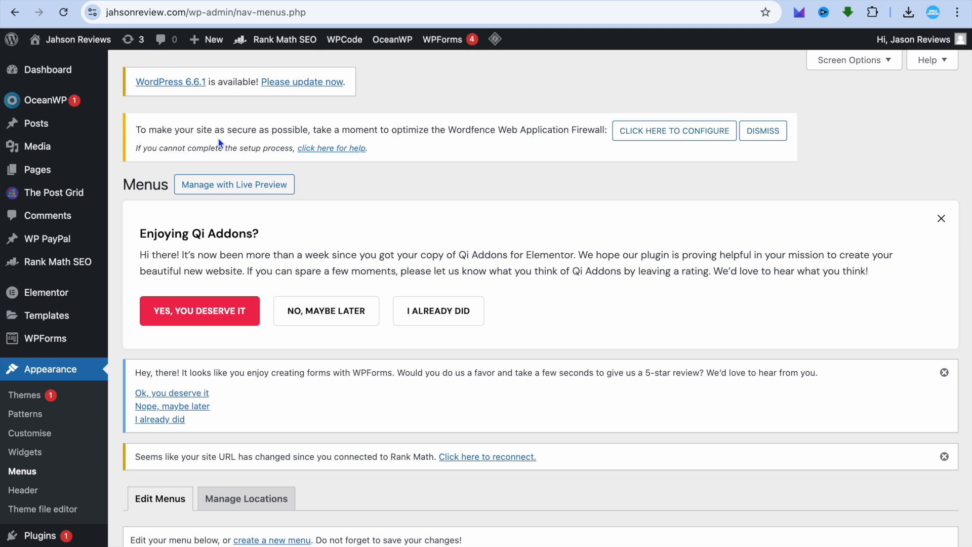
Step: Enter the site Customizer and go into the Header section's Logo settings
scroll(down, 3)
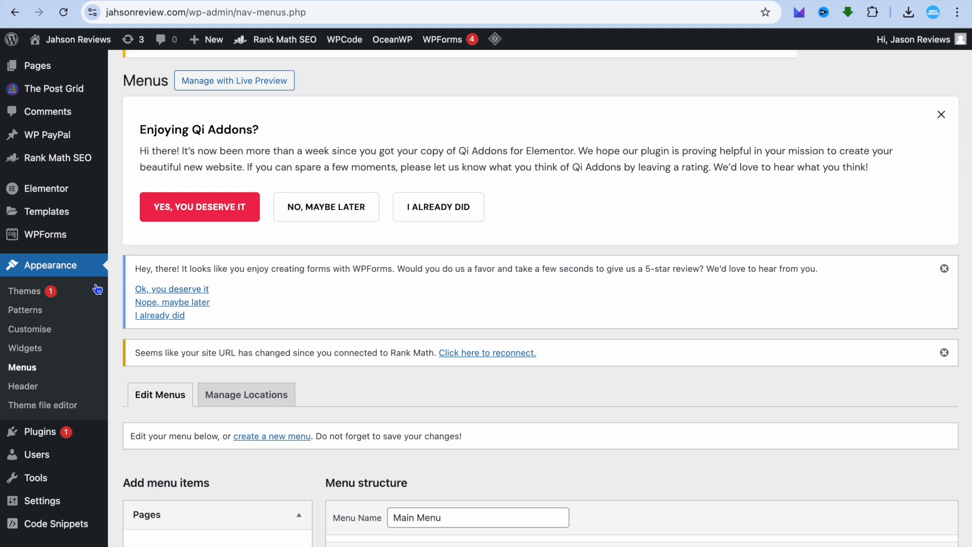
mouse_move(70, 273)
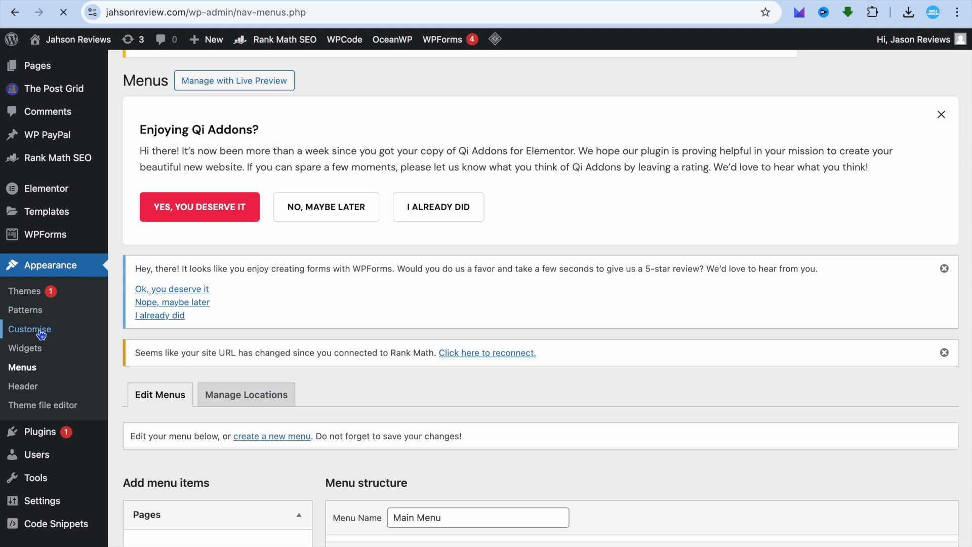
click(28, 329)
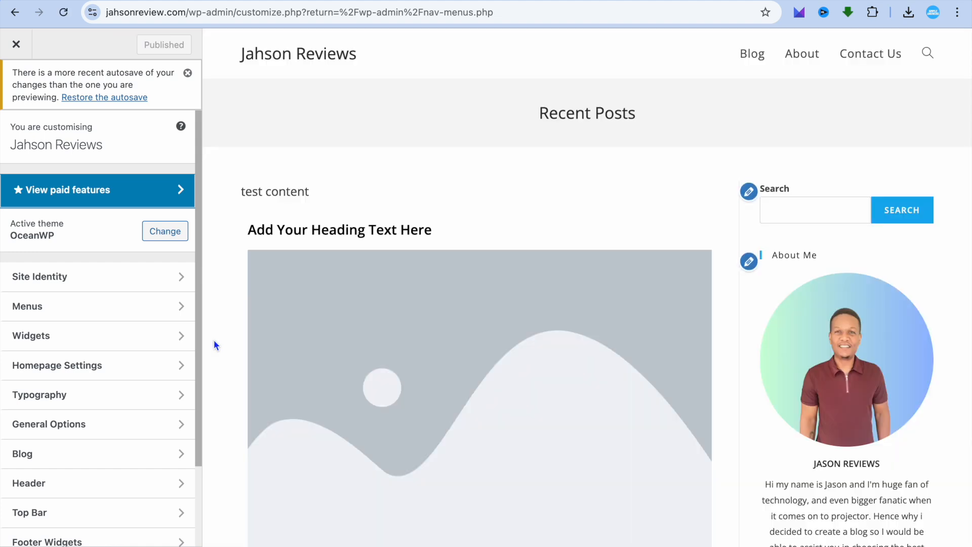
mouse_move(96, 335)
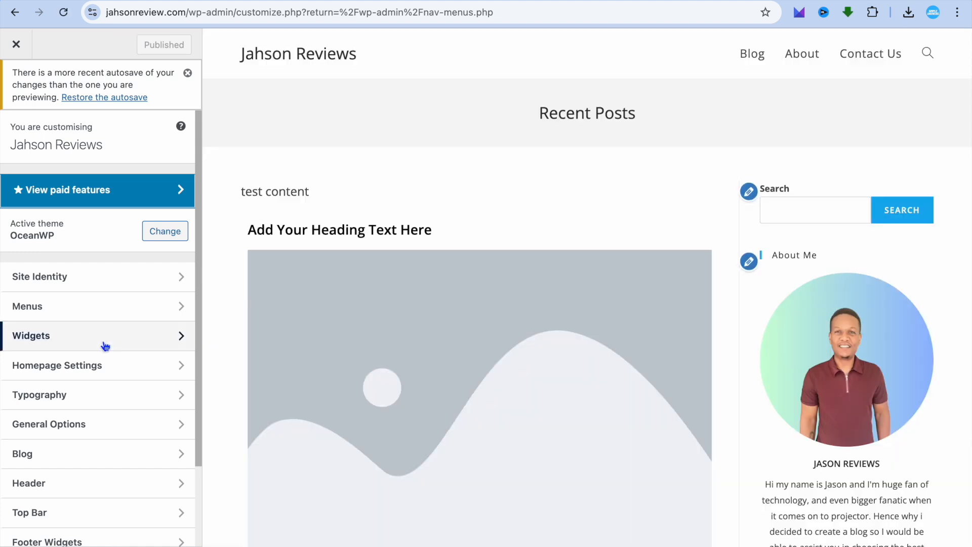
scroll(down, 3)
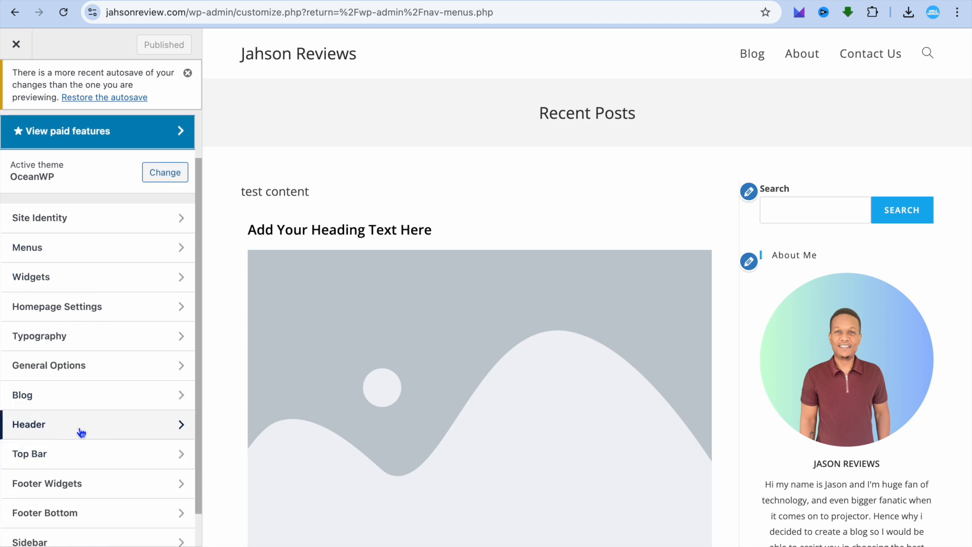
click(29, 424)
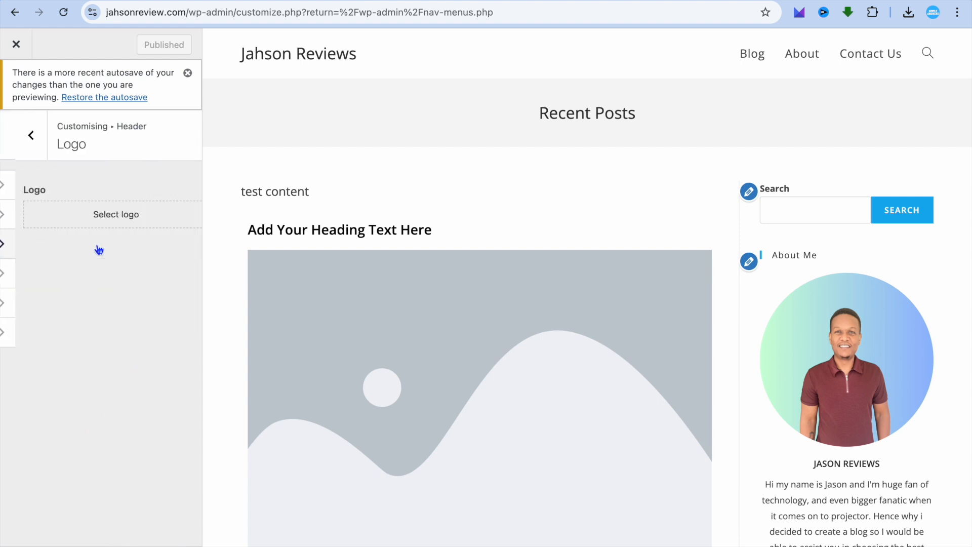
Step: Set the first gradient portrait image from the Media Library as the header logo, accepting the crop
click(116, 214)
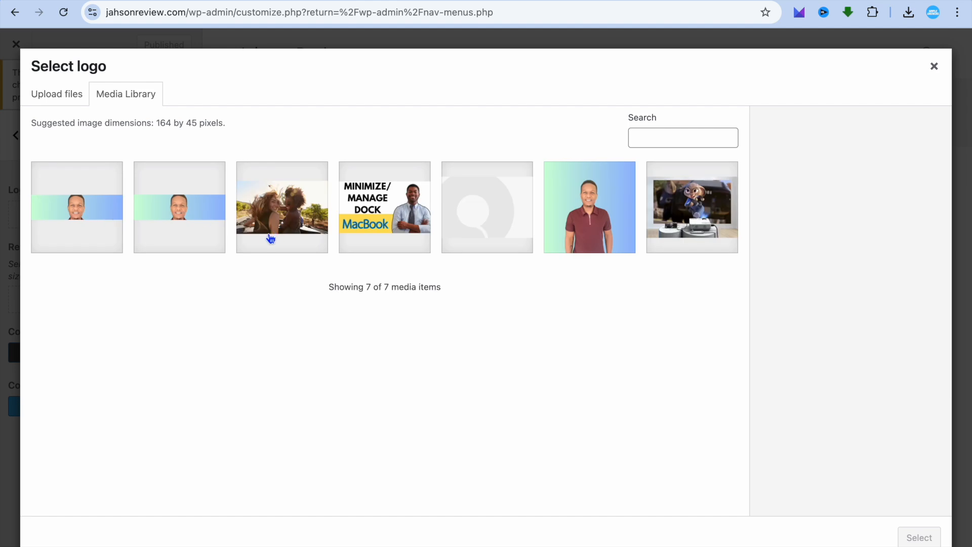
click(77, 207)
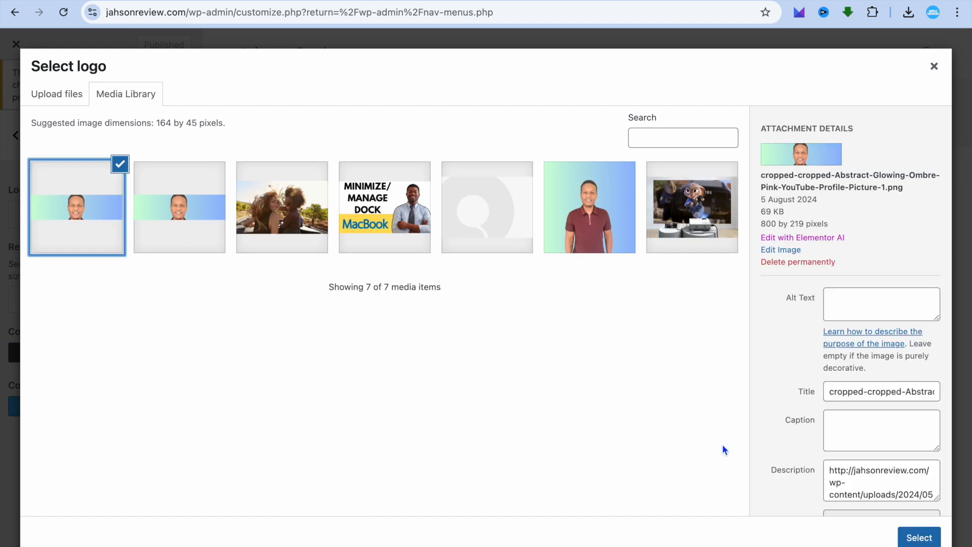
click(919, 536)
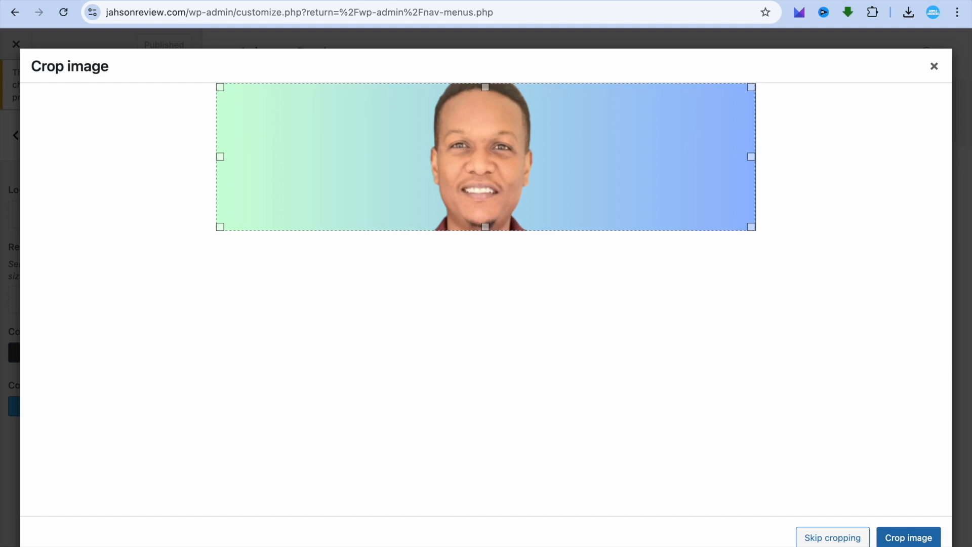
click(908, 538)
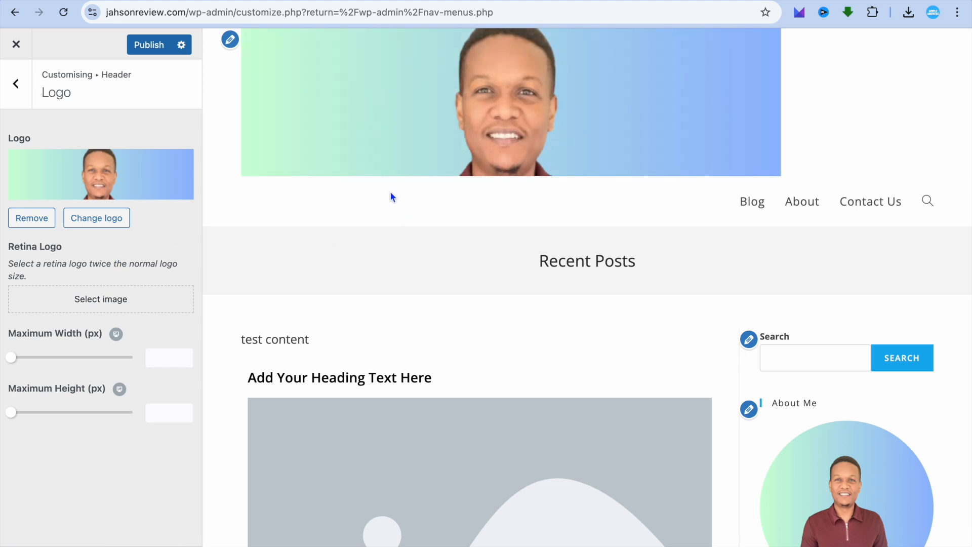
mouse_move(199, 485)
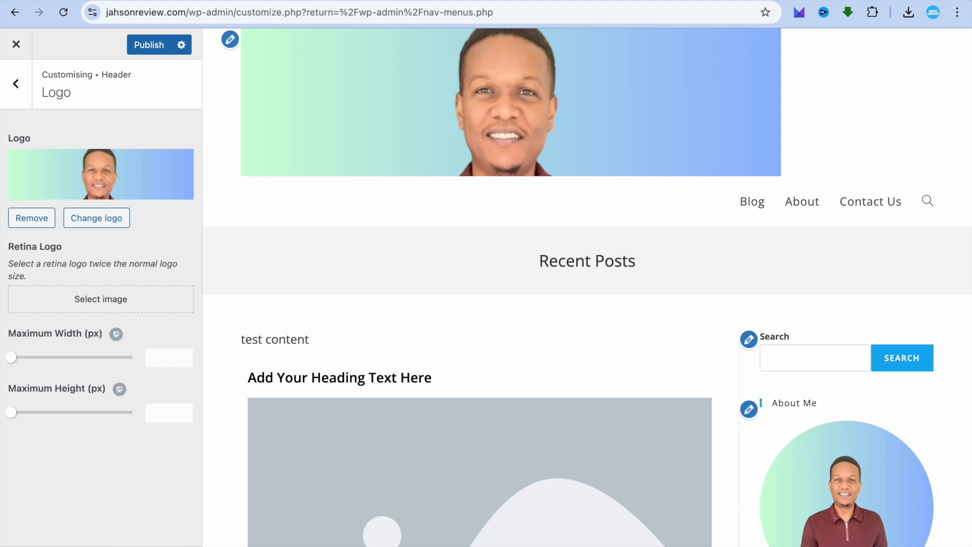
Step: In phone preview, set the mobile logo maximum width to 198 px and maximum height to 209 px
click(150, 334)
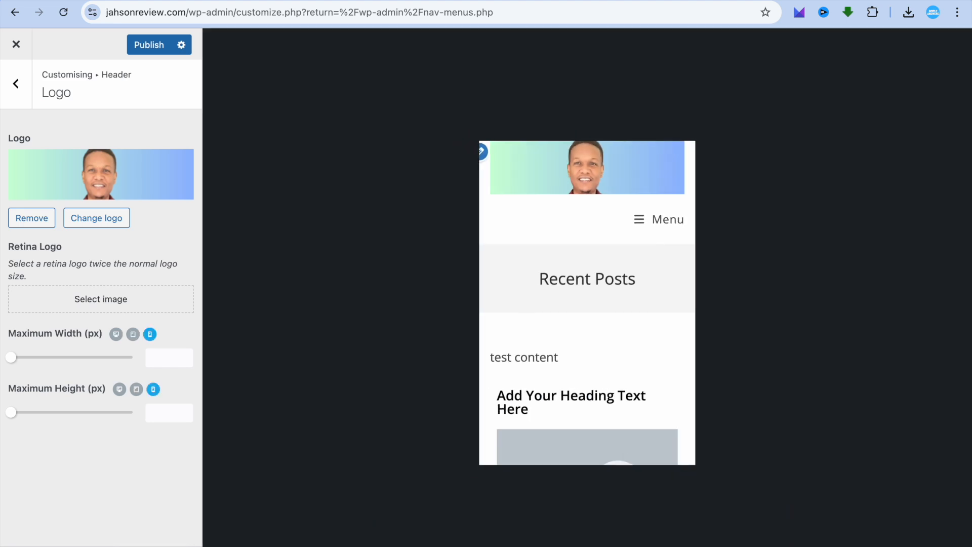
mouse_move(659, 383)
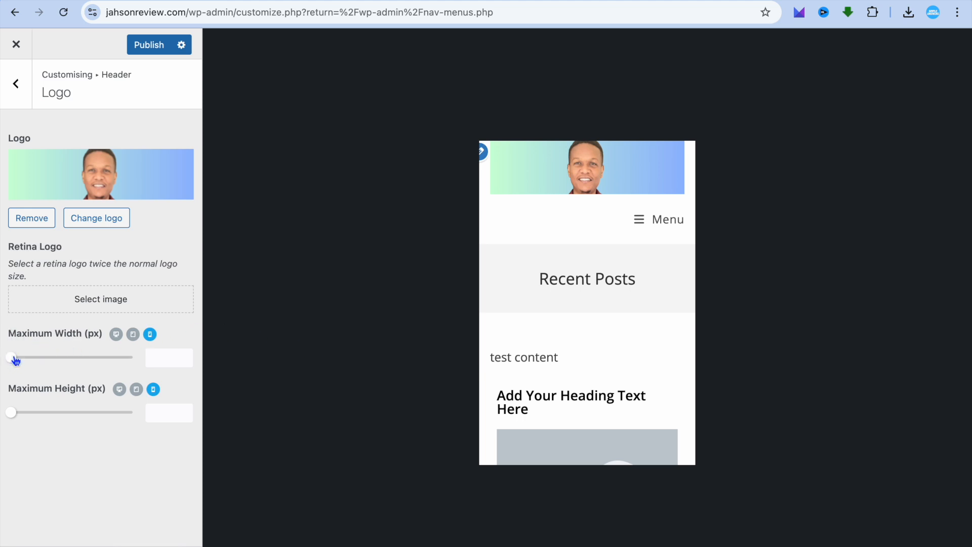
drag(11, 357, 52, 357)
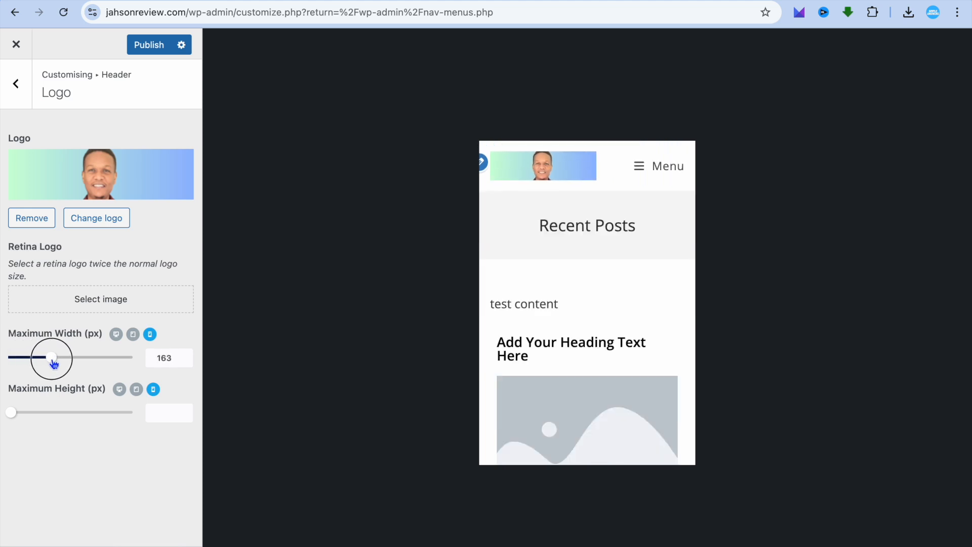
drag(50, 357, 60, 358)
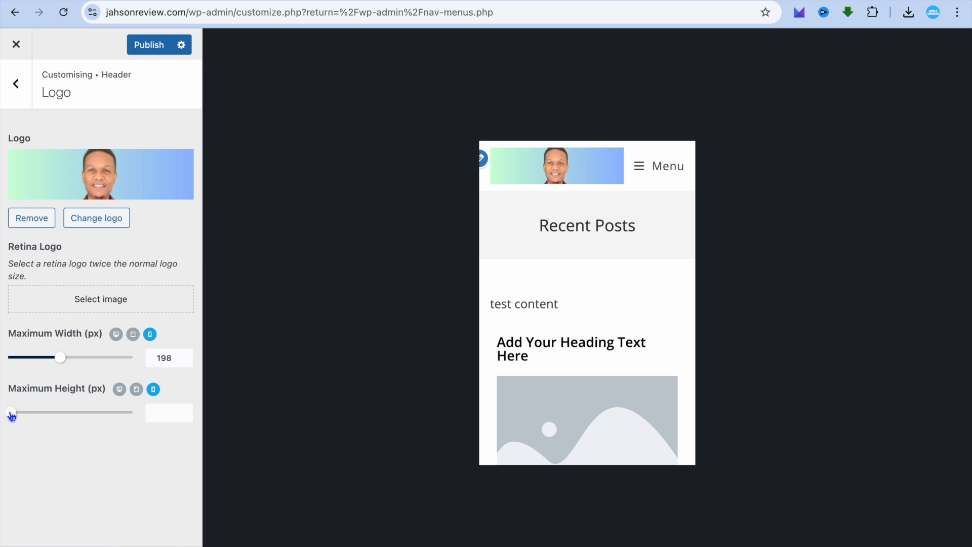
drag(9, 412, 61, 412)
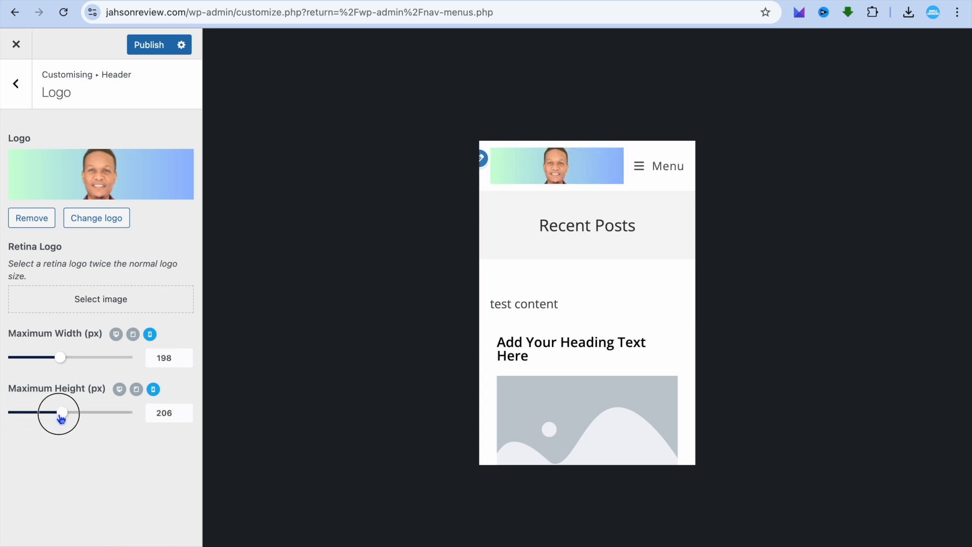
drag(59, 412, 62, 412)
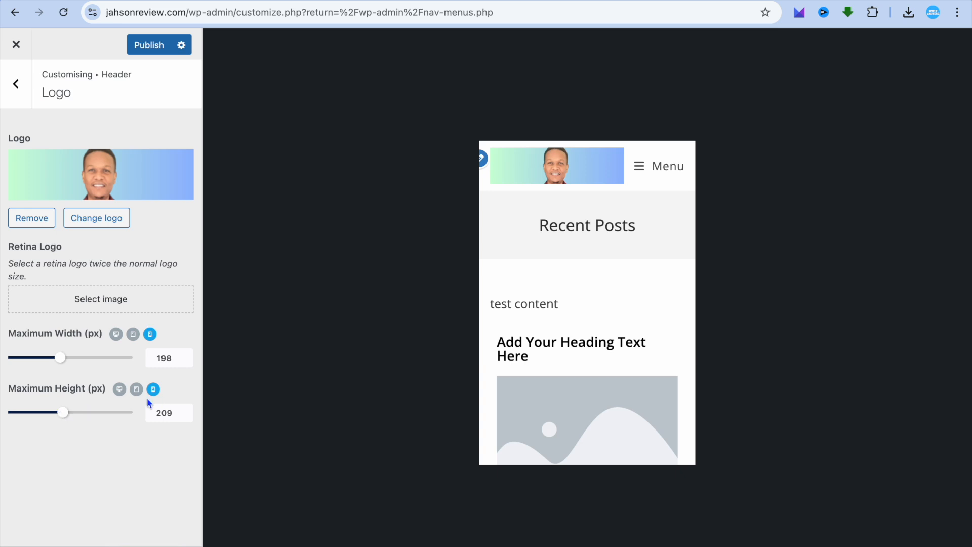
mouse_move(121, 427)
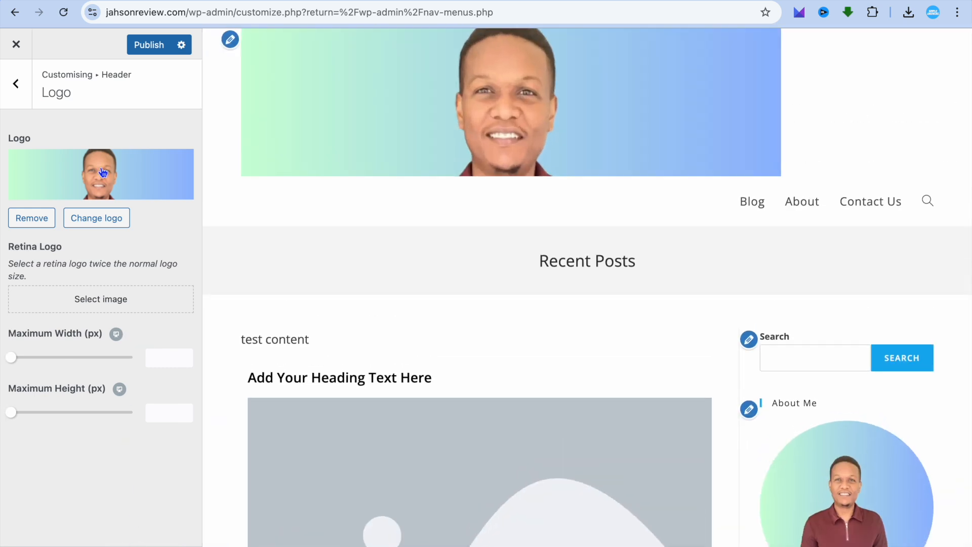
Step: Return from Logo to the Header settings list with the desktop preview restored
click(15, 84)
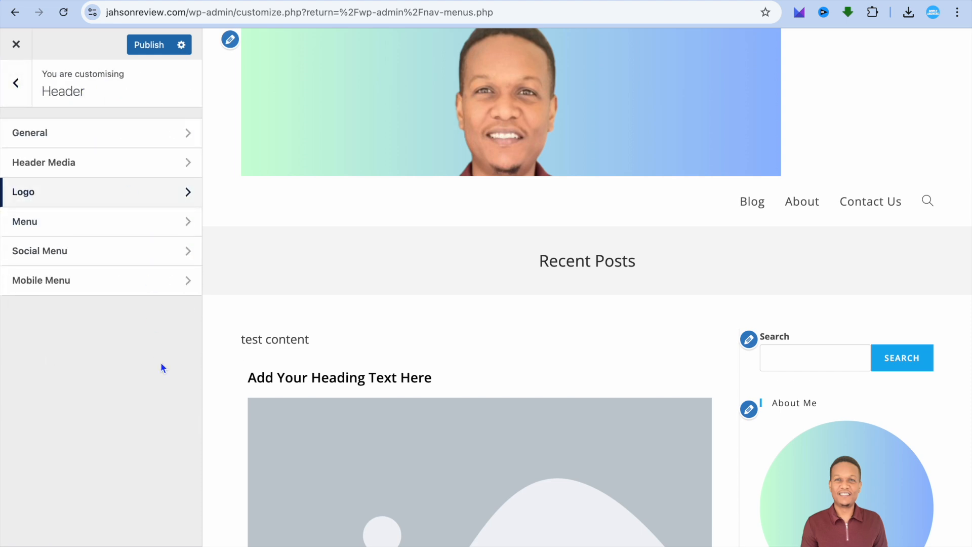
mouse_move(170, 81)
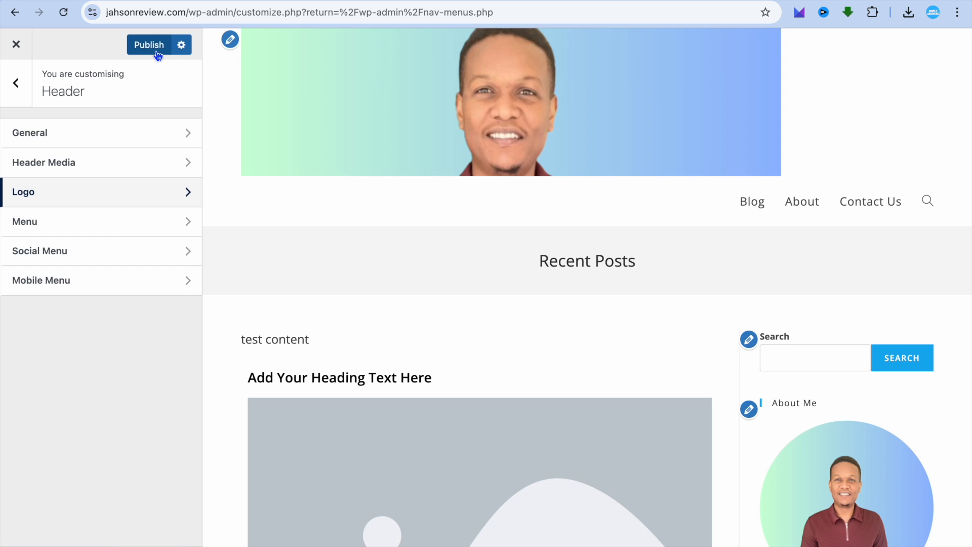
mouse_move(809, 51)
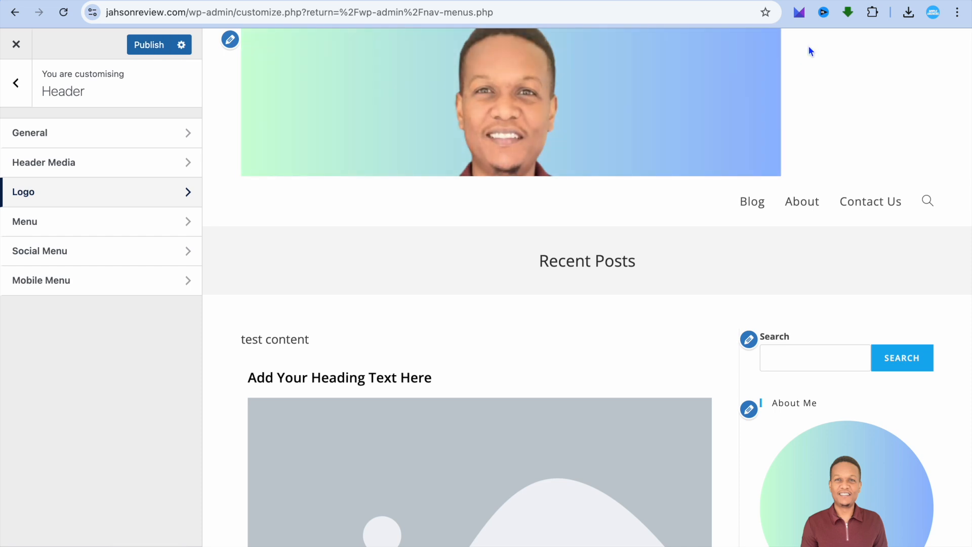